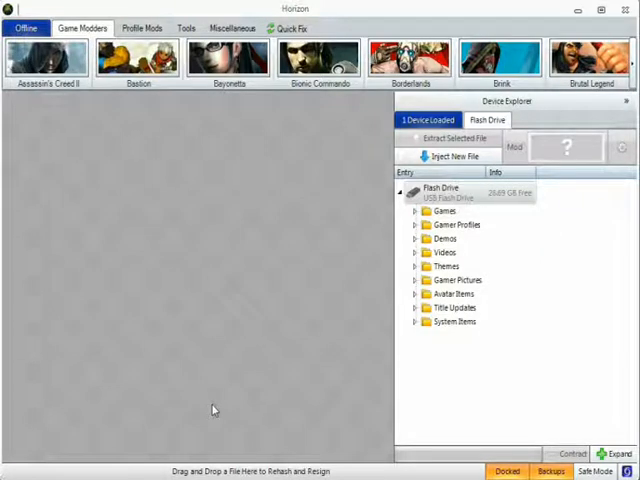
mouse_move(340, 301)
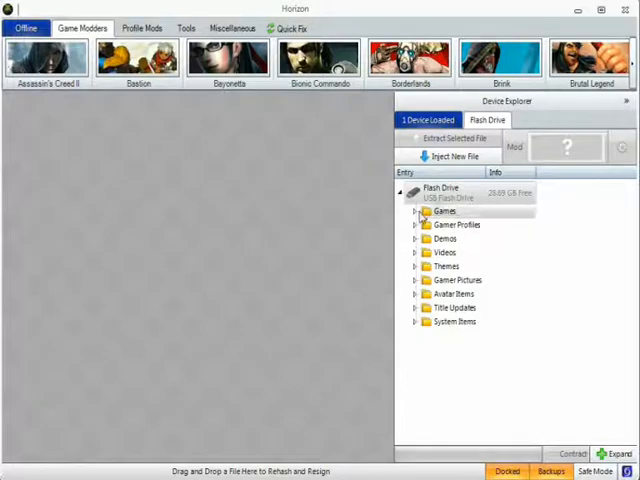
Expand the drive's Games and Minecraft folders and select the Skyblock - oPryzeLP save.
click(445, 211)
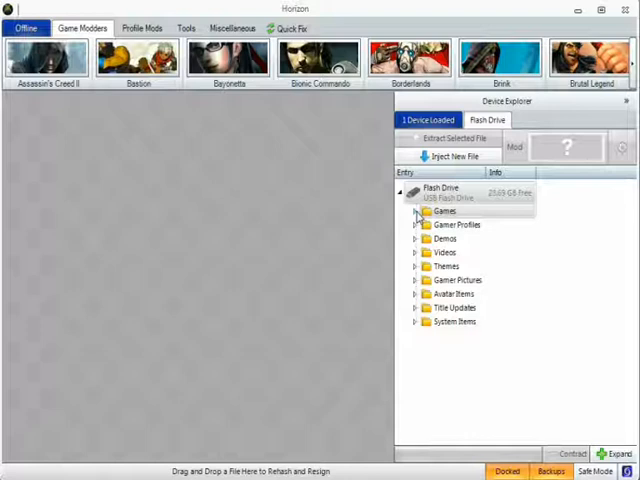
click(413, 211)
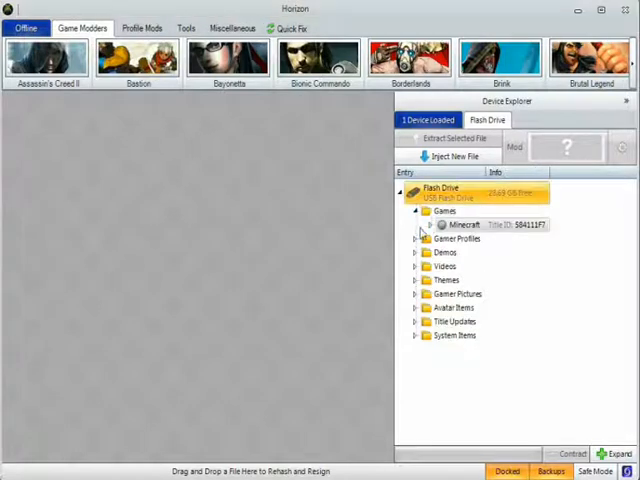
click(423, 225)
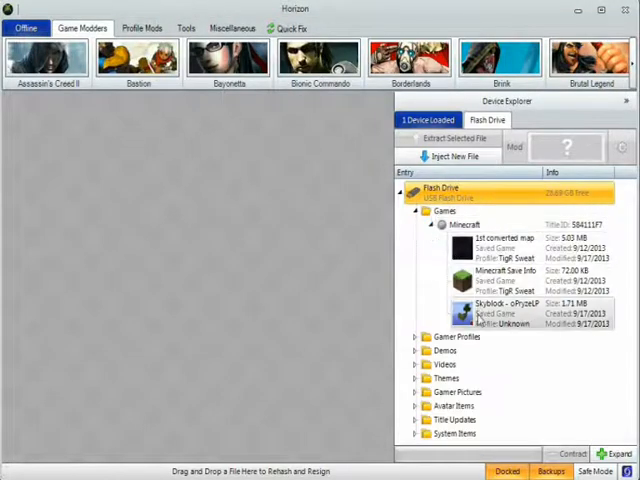
click(510, 238)
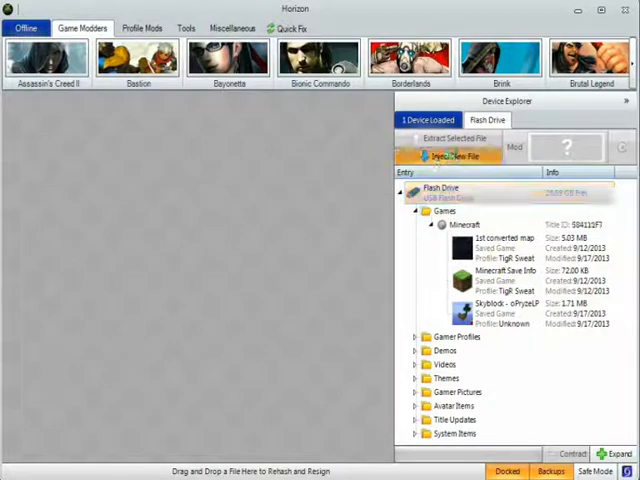
click(450, 156)
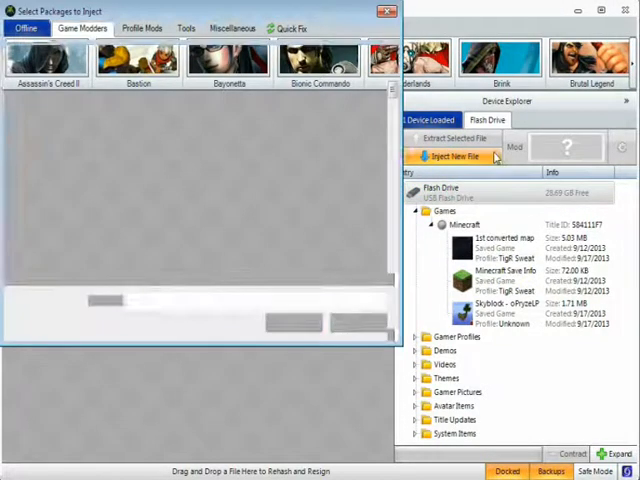
click(455, 156)
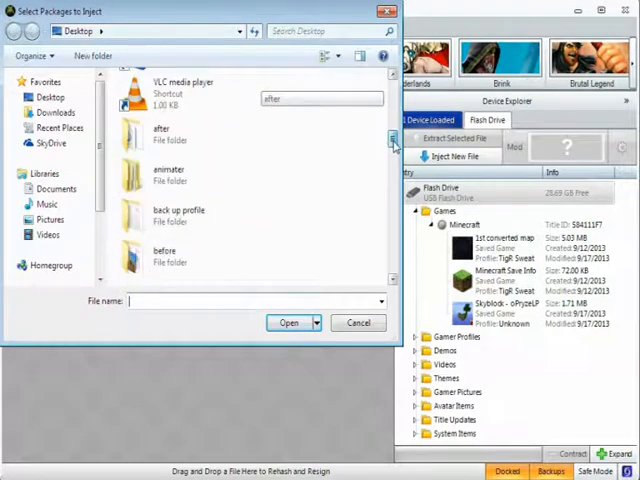
scroll(down, 3)
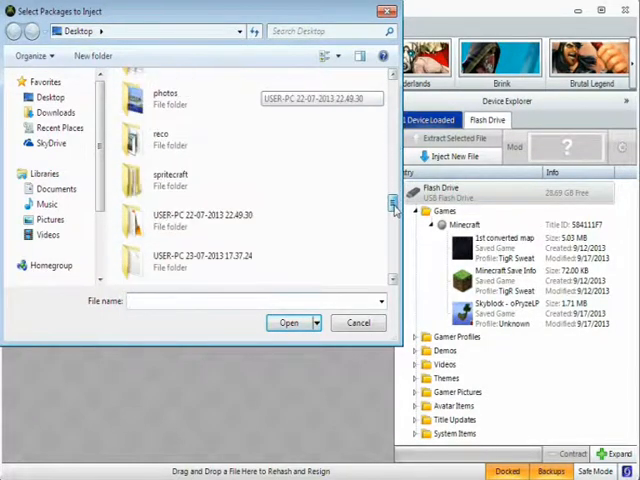
scroll(down, 3)
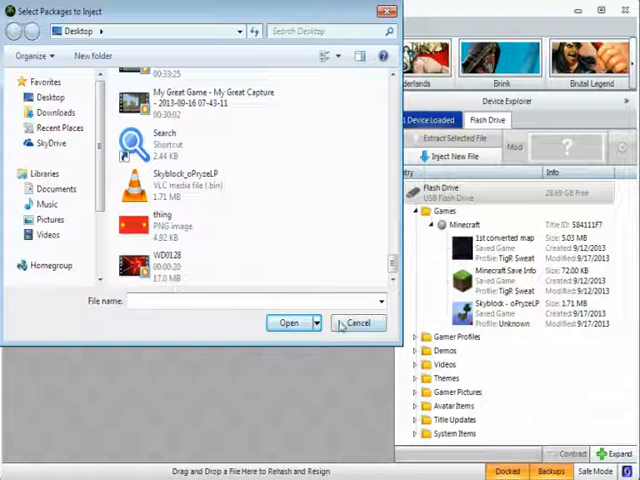
mouse_move(190, 190)
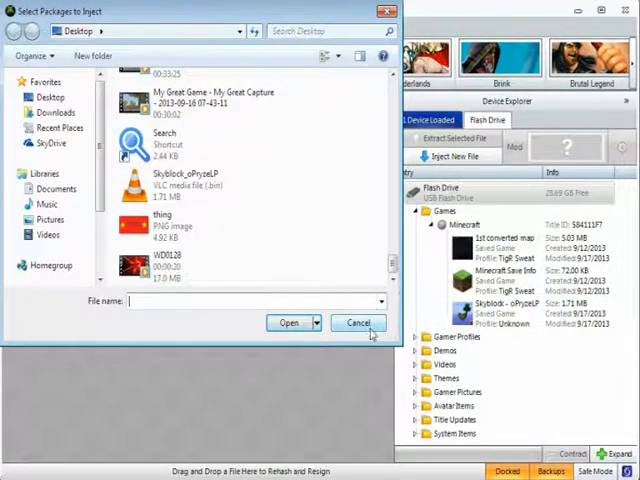
click(357, 322)
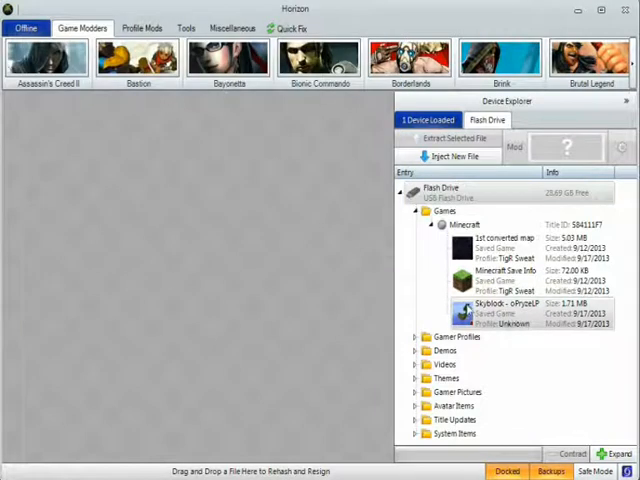
Open the Skyblock save's contents and extract its savegame.dat to the Desktop.
click(500, 237)
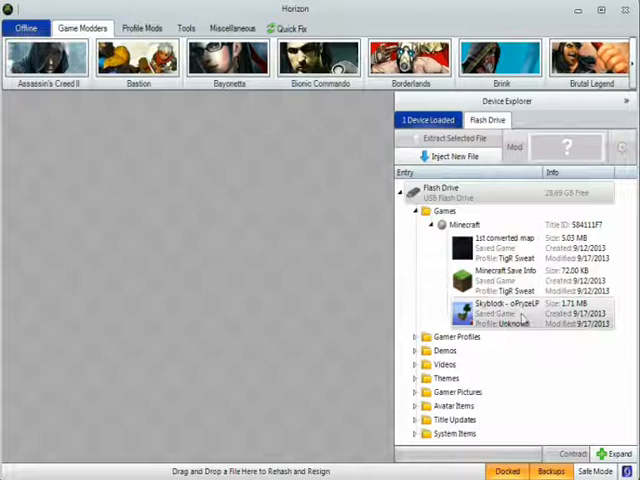
click(627, 100)
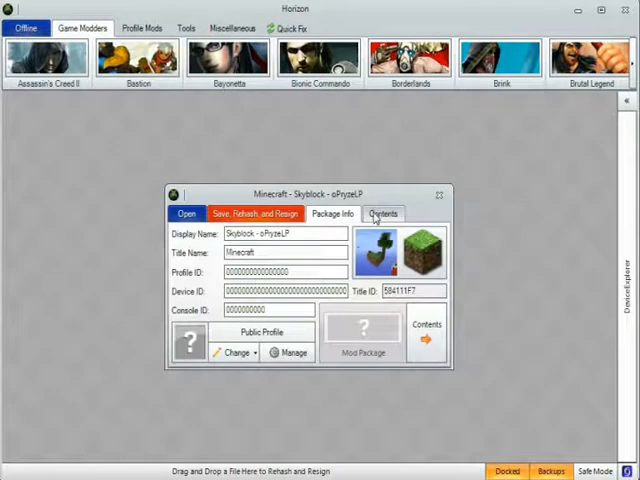
click(384, 213)
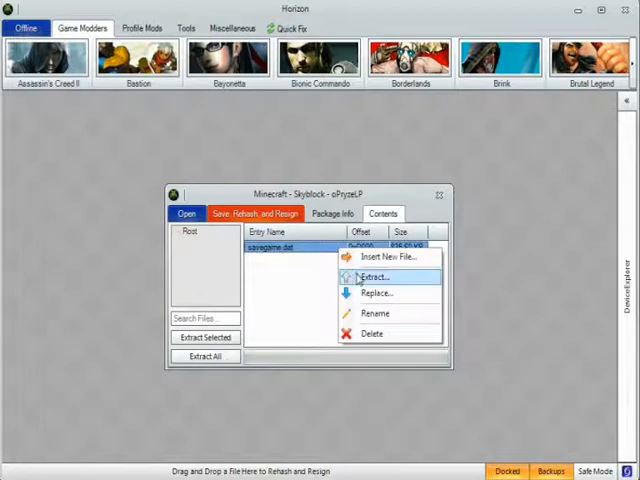
click(374, 277)
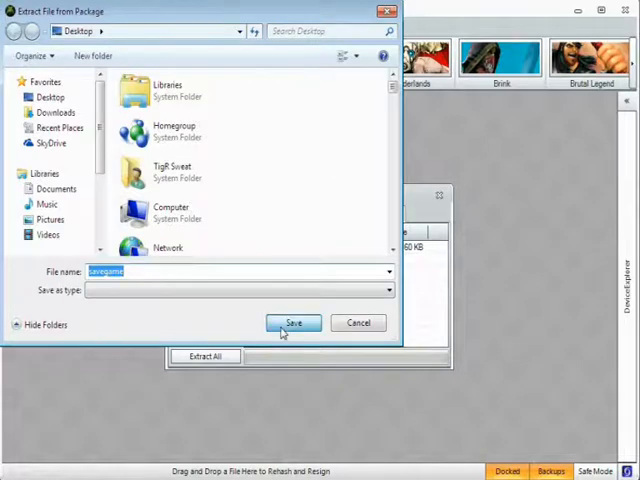
click(293, 322)
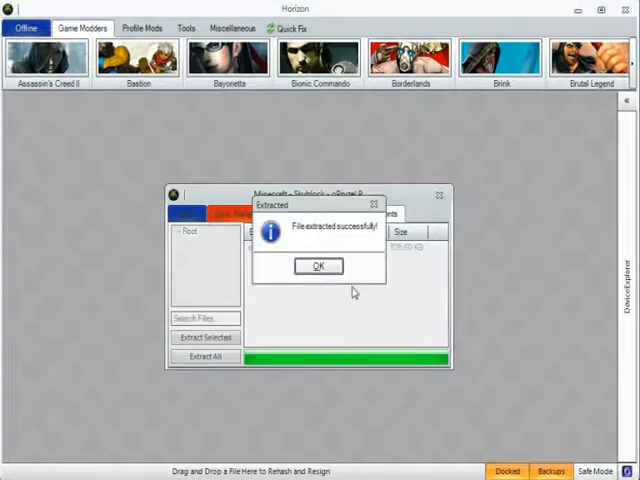
click(318, 266)
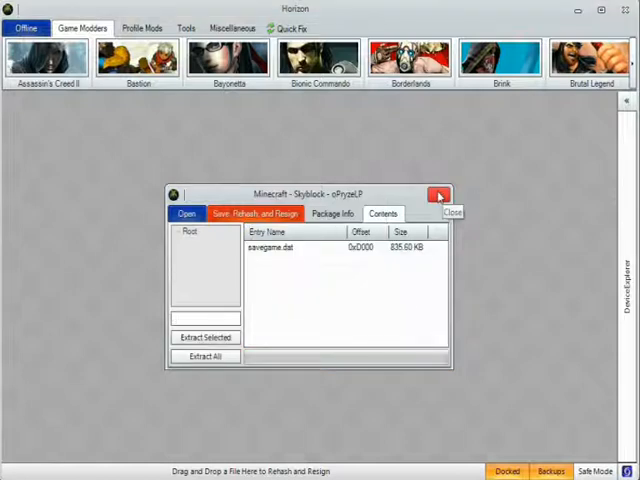
Close Skyblock and replace 1st converted map's savegame.dat with the Desktop savegame.dat.
click(438, 195)
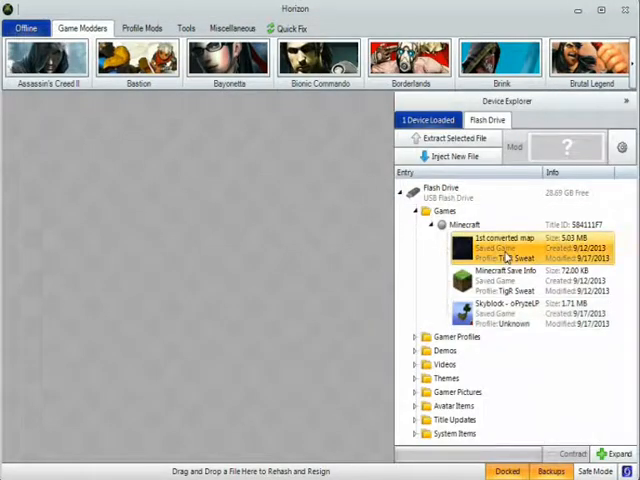
double_click(504, 240)
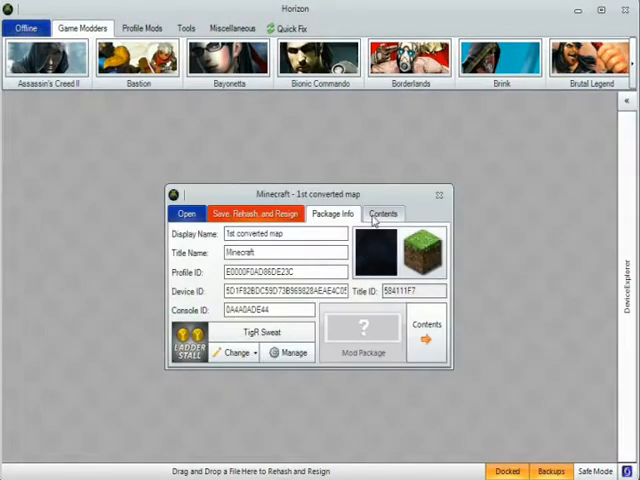
click(384, 213)
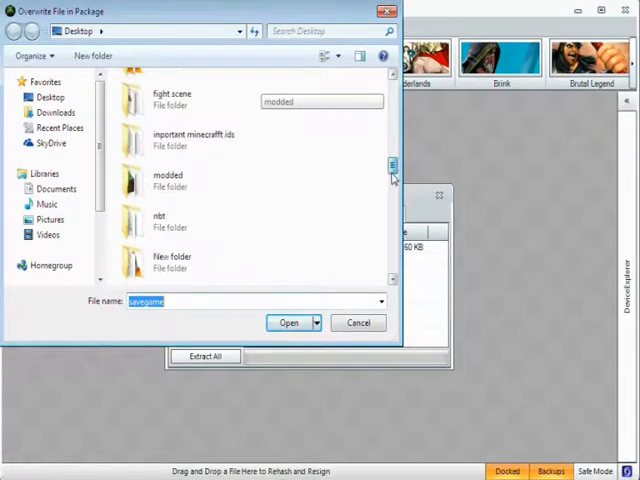
scroll(down, 3)
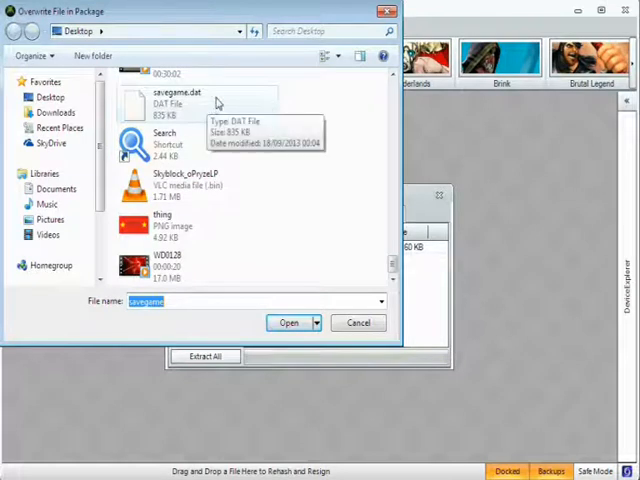
click(288, 322)
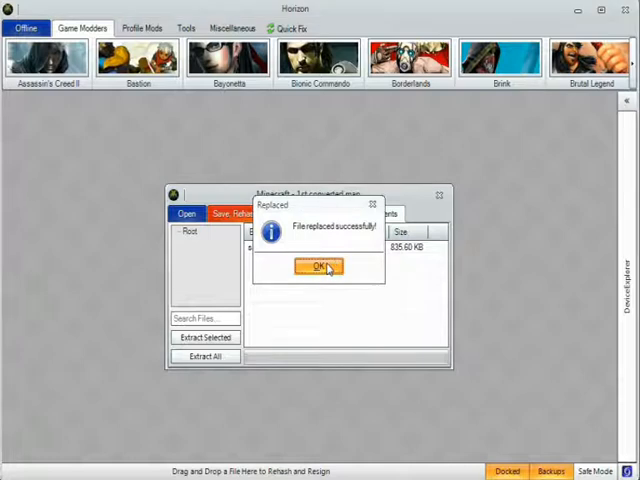
Dismiss the 'File replaced successfully' notice to reveal the 835.60 KB savegame.dat.
click(318, 267)
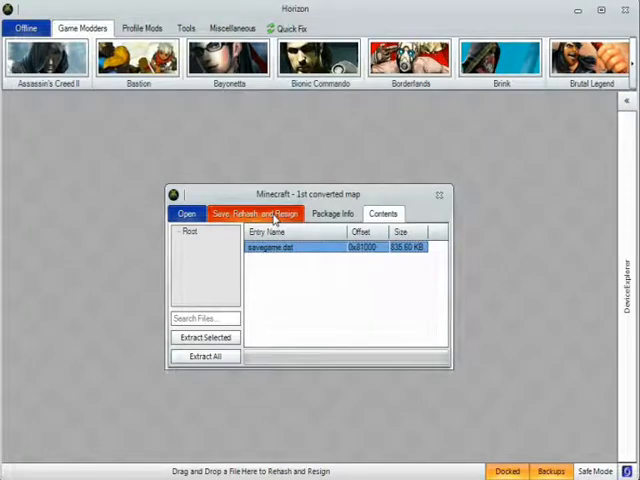
mouse_move(172, 371)
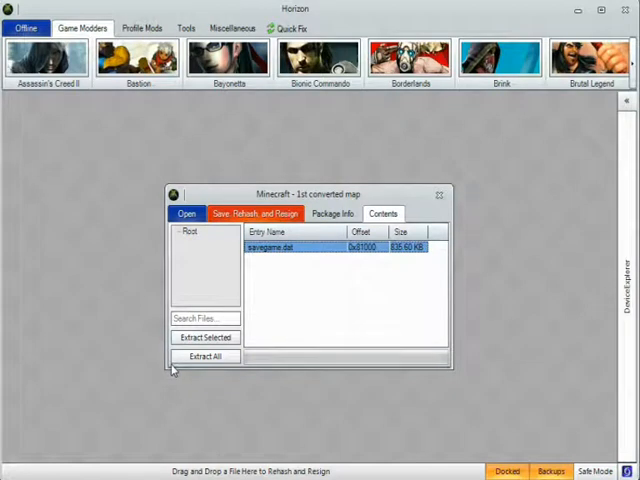
mouse_move(293, 175)
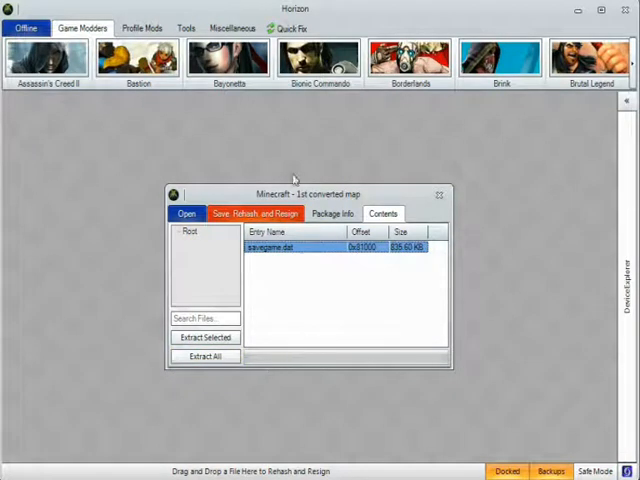